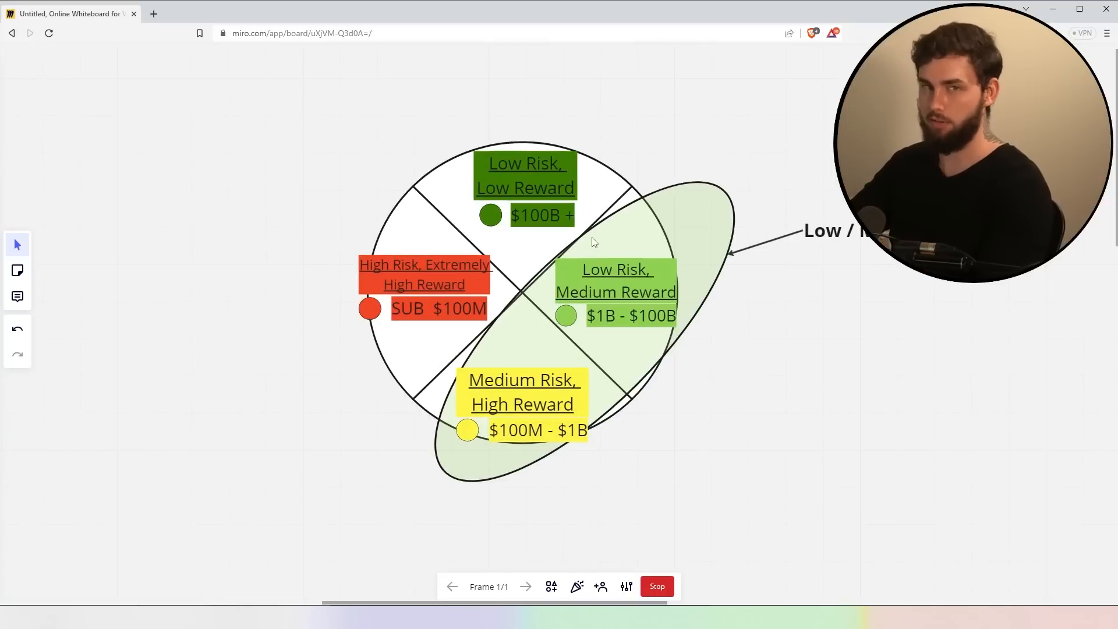
mouse_move(220, 266)
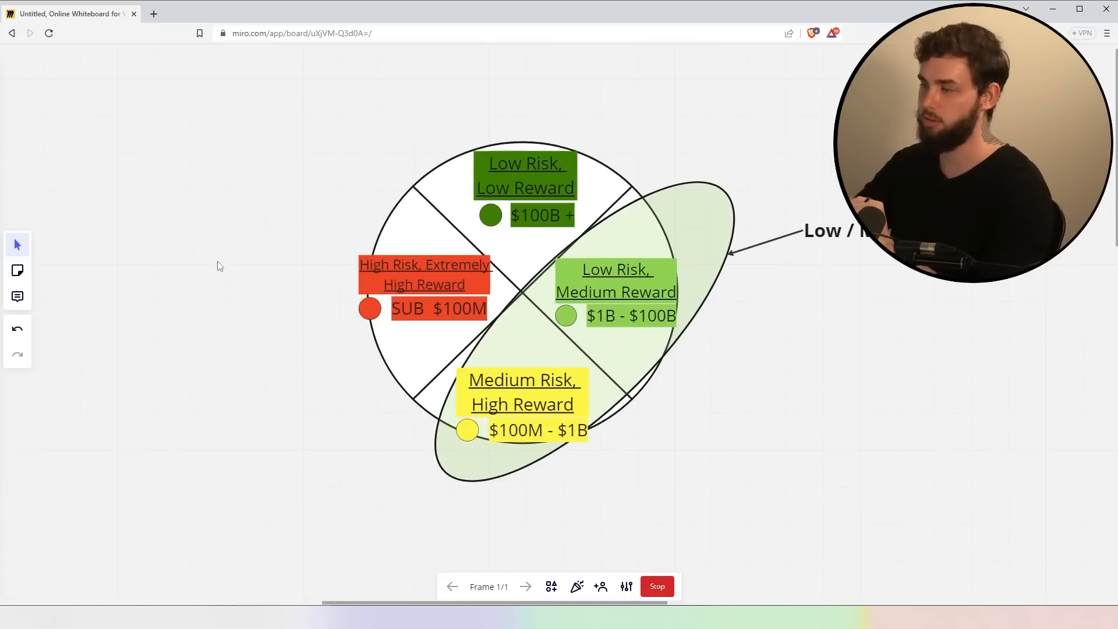
mouse_move(1104, 335)
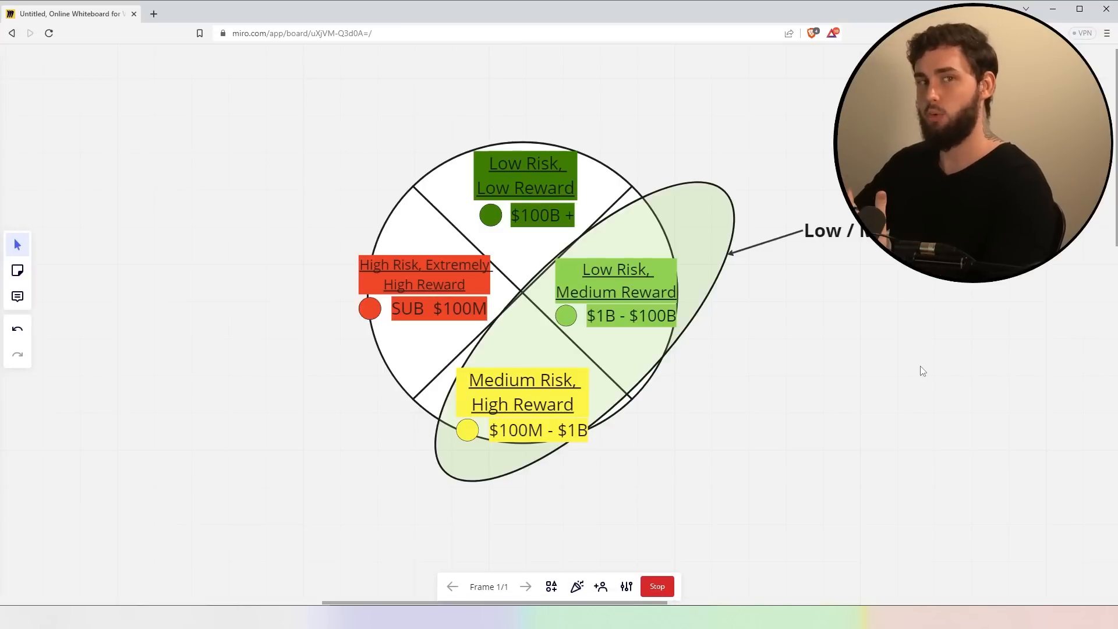
mouse_move(916, 350)
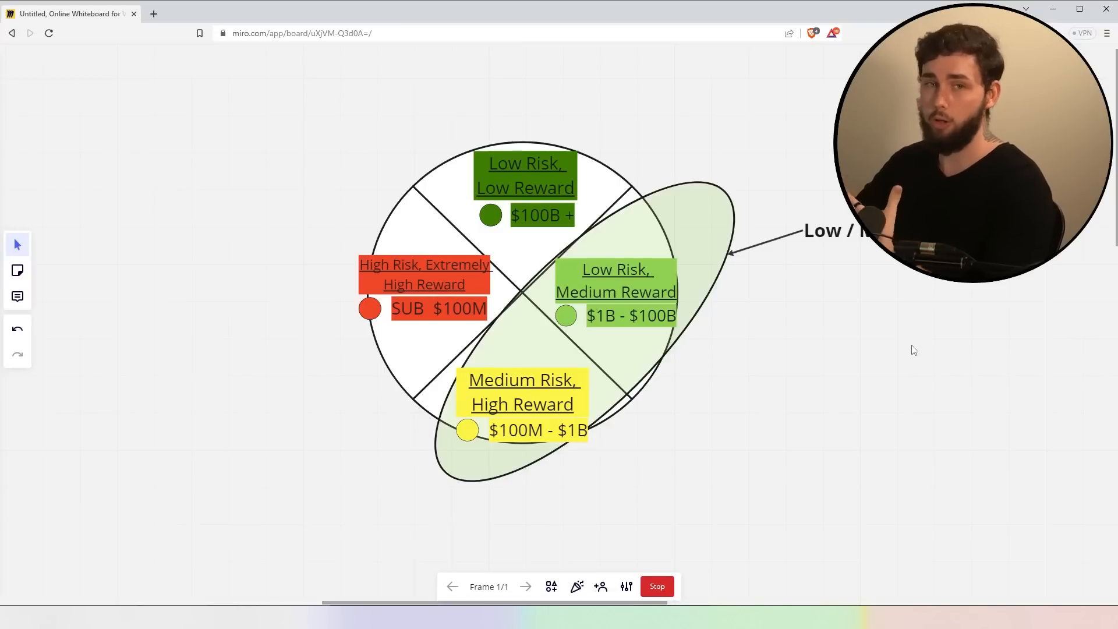
mouse_move(534, 261)
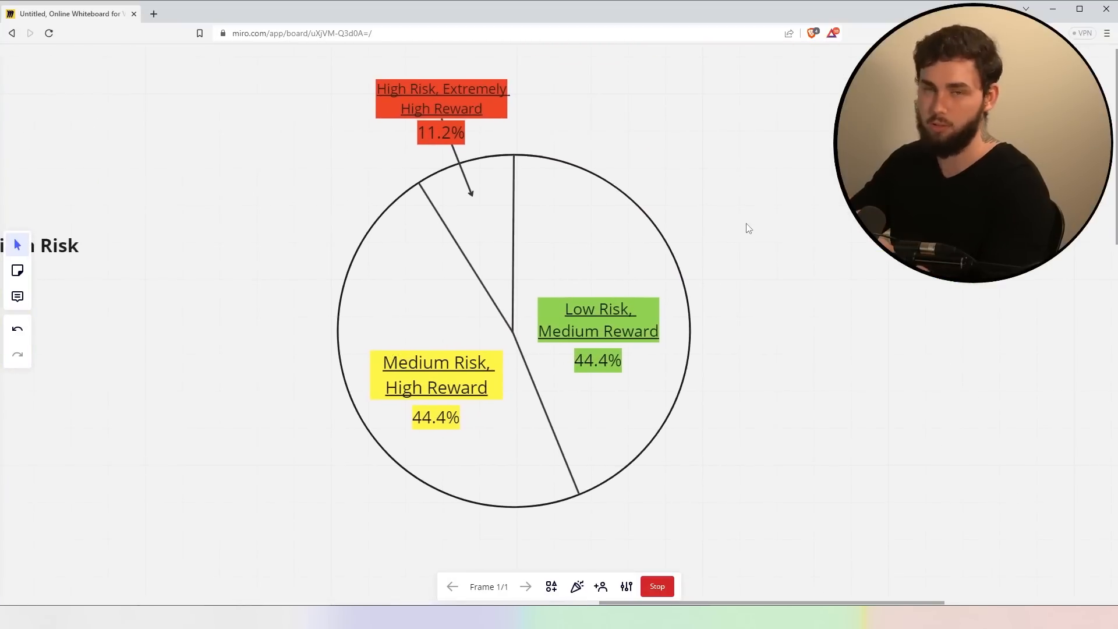
mouse_move(648, 356)
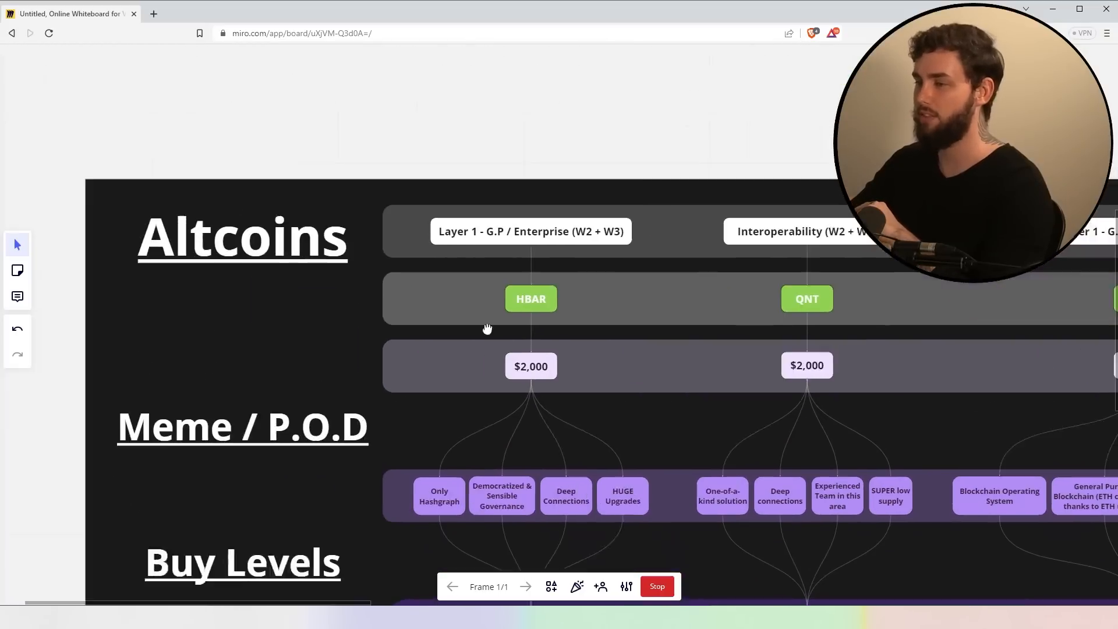
drag(488, 328, 571, 313)
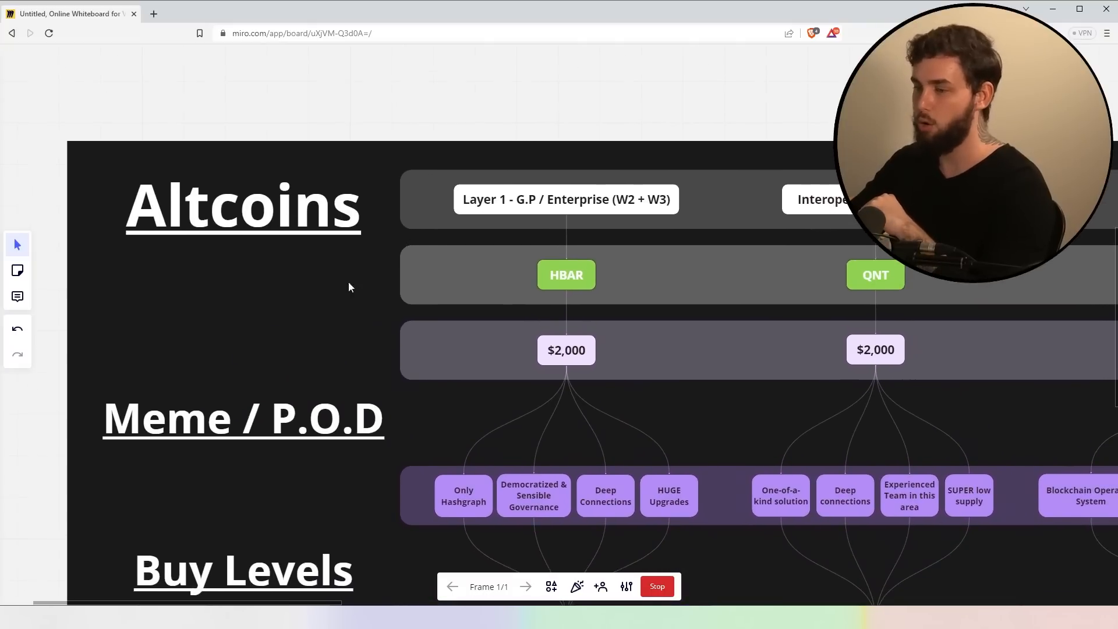
mouse_move(378, 412)
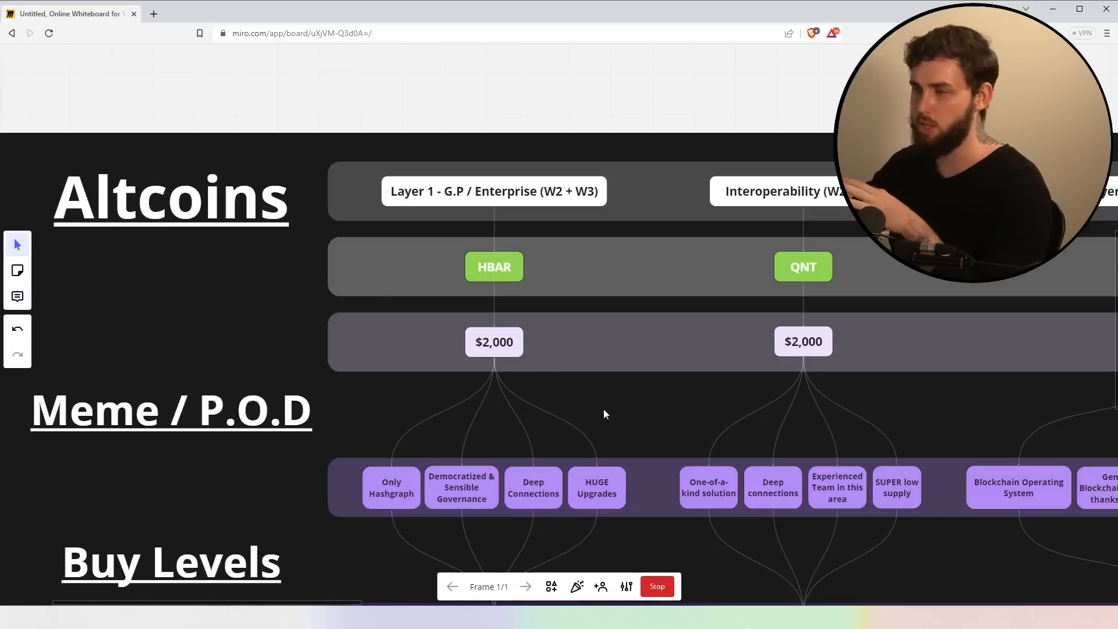
mouse_move(611, 409)
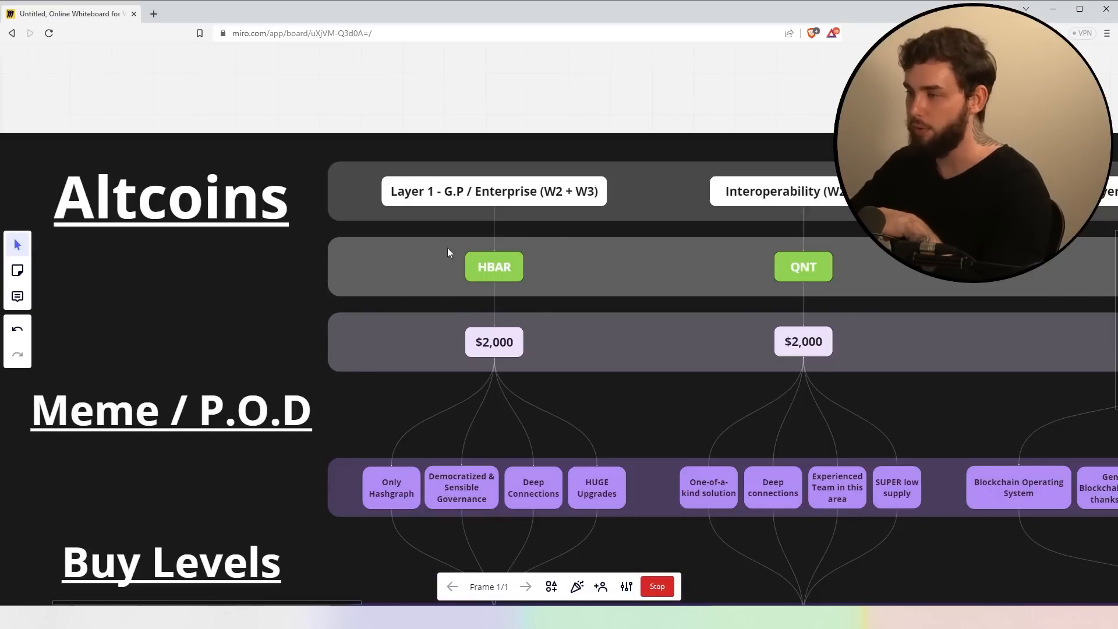
drag(447, 253, 675, 261)
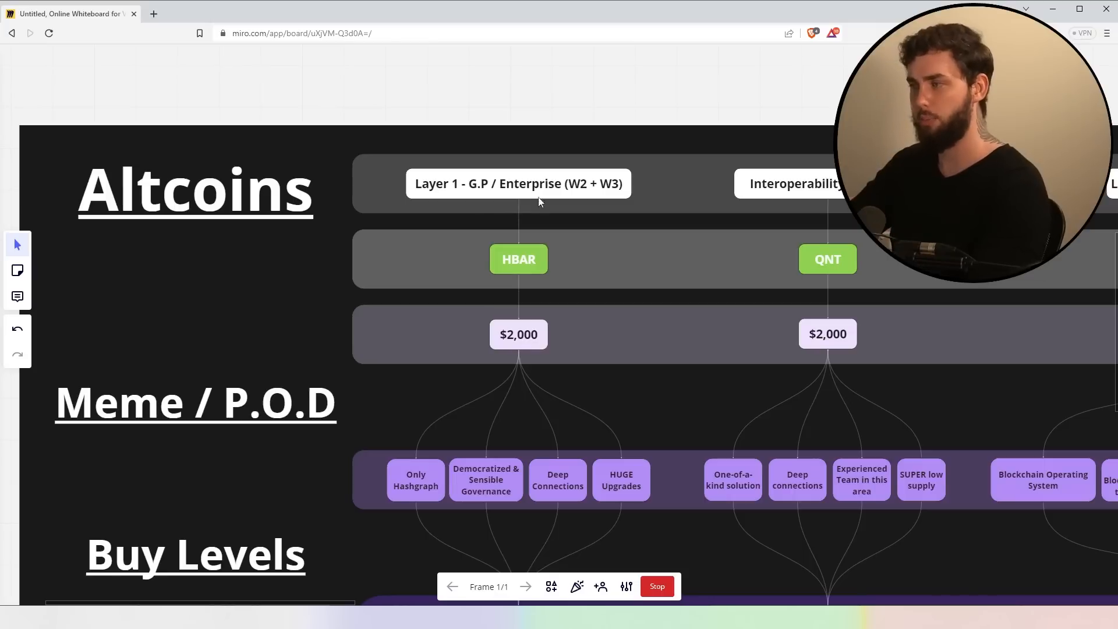
mouse_move(628, 198)
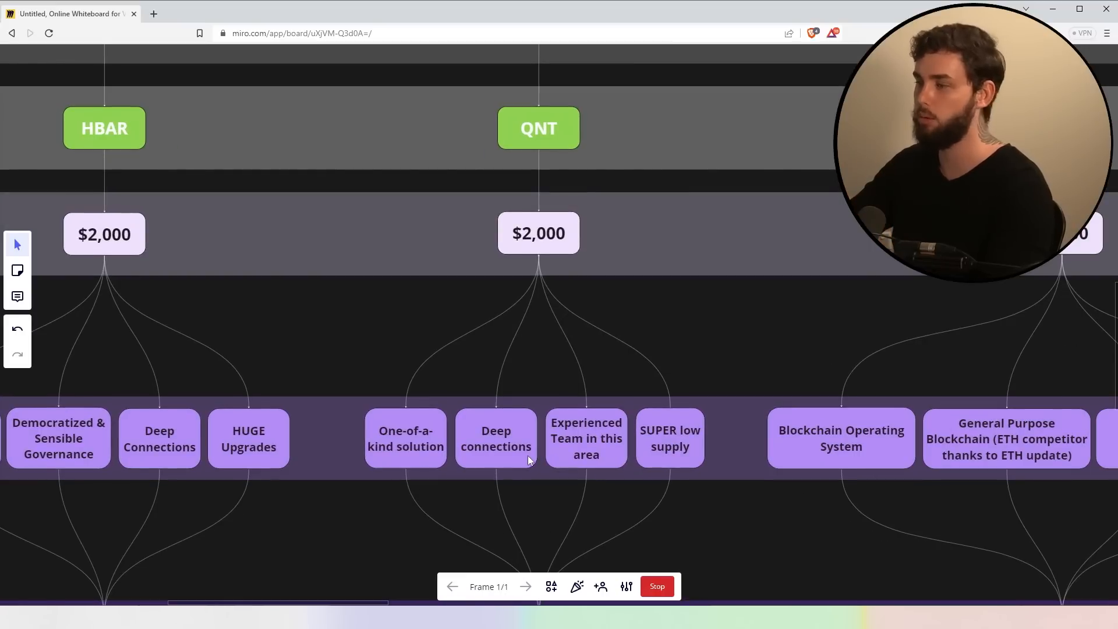
mouse_move(708, 395)
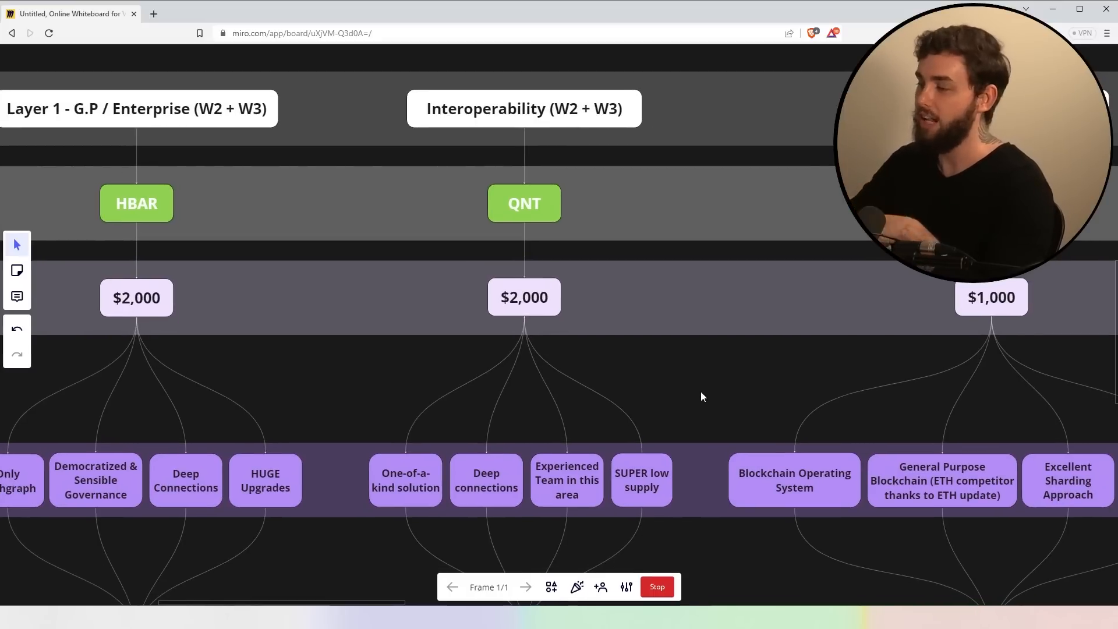
Pan the board until the NEAR and XLM Layer 1 Payments columns are on screen
drag(702, 397, 656, 382)
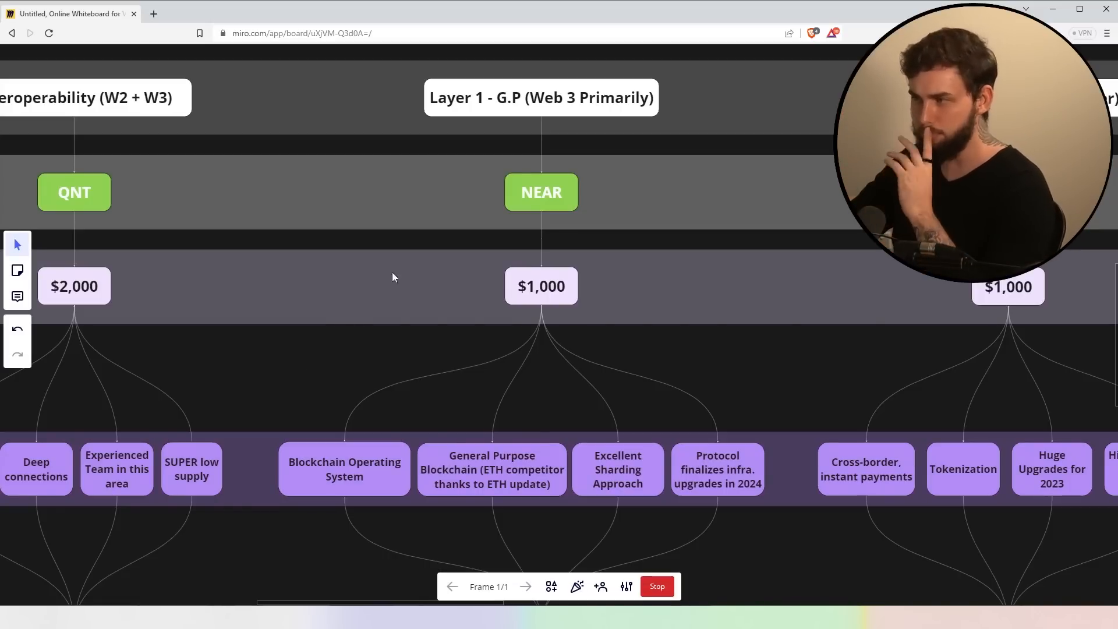
mouse_move(661, 253)
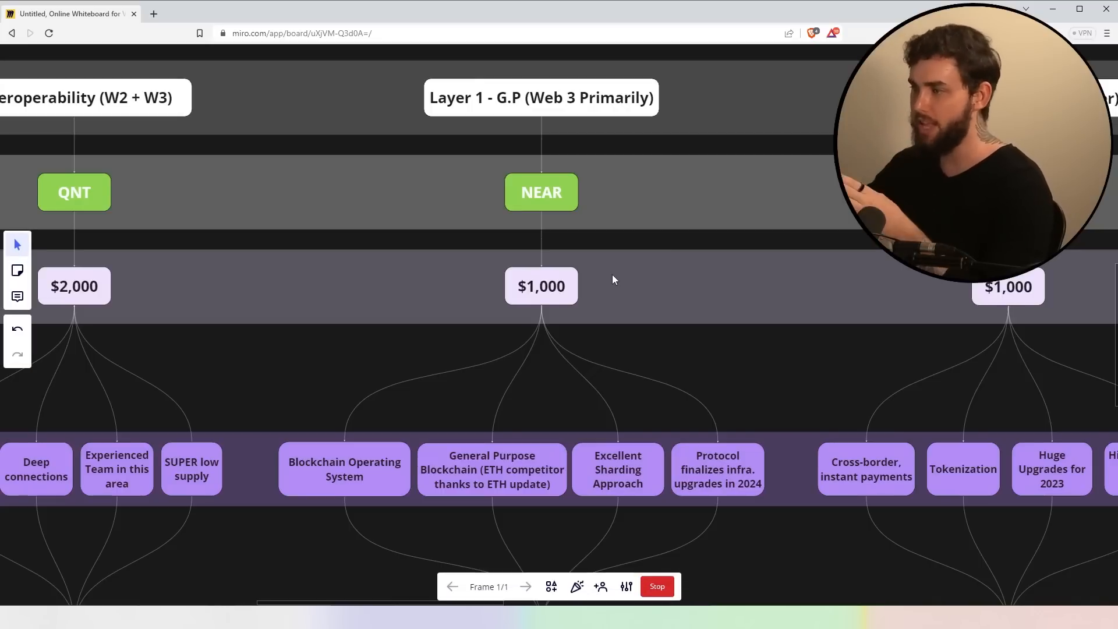
mouse_move(649, 329)
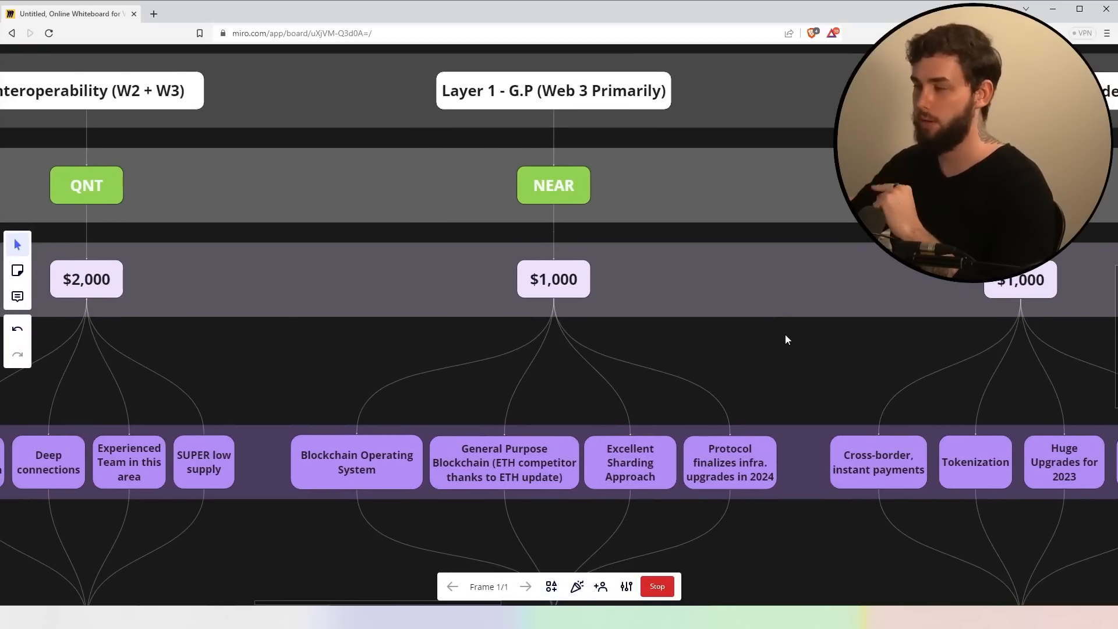
mouse_move(300, 510)
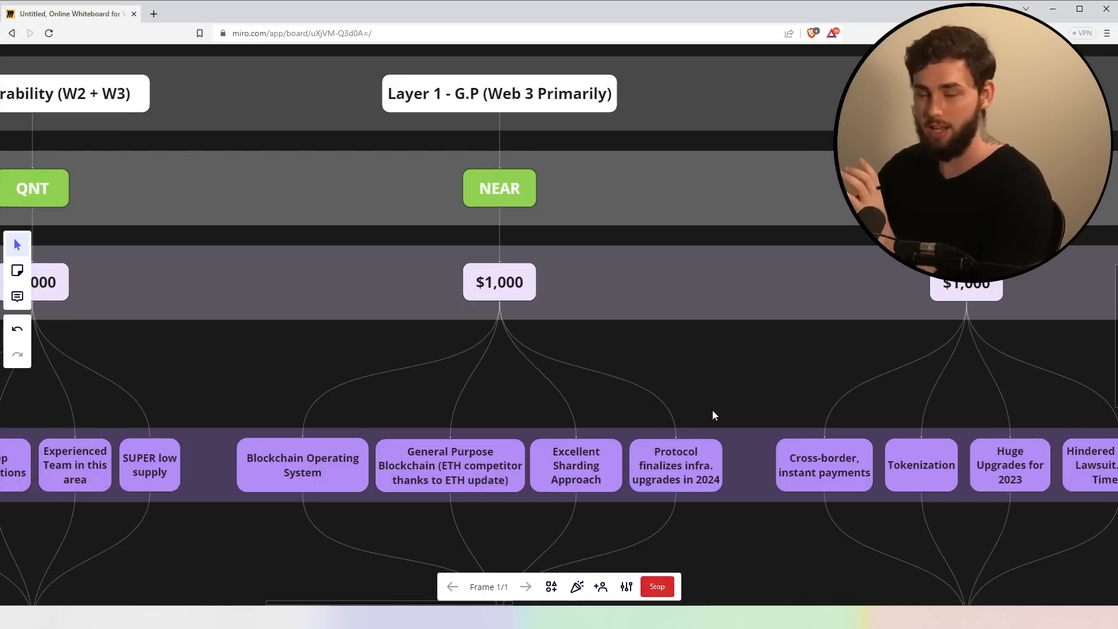
mouse_move(838, 417)
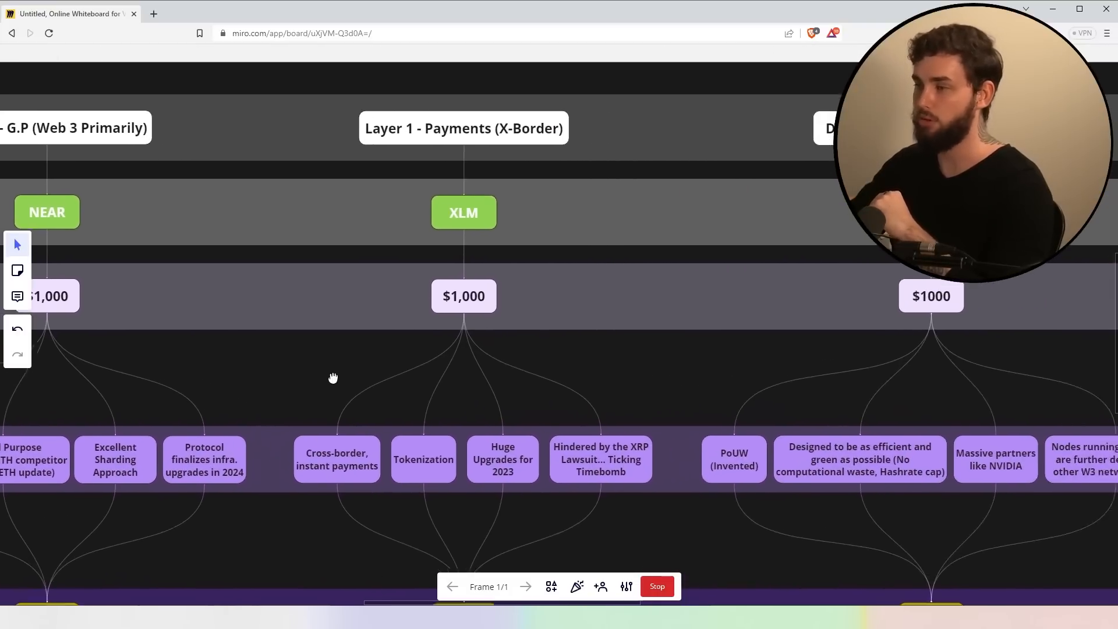
drag(332, 378, 535, 325)
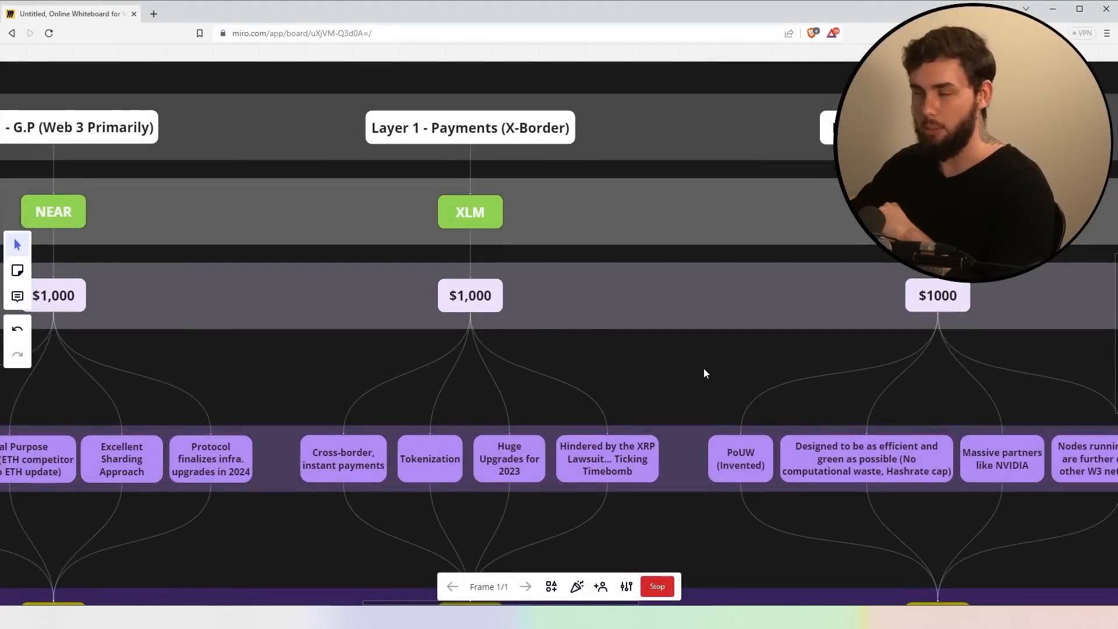
mouse_move(489, 319)
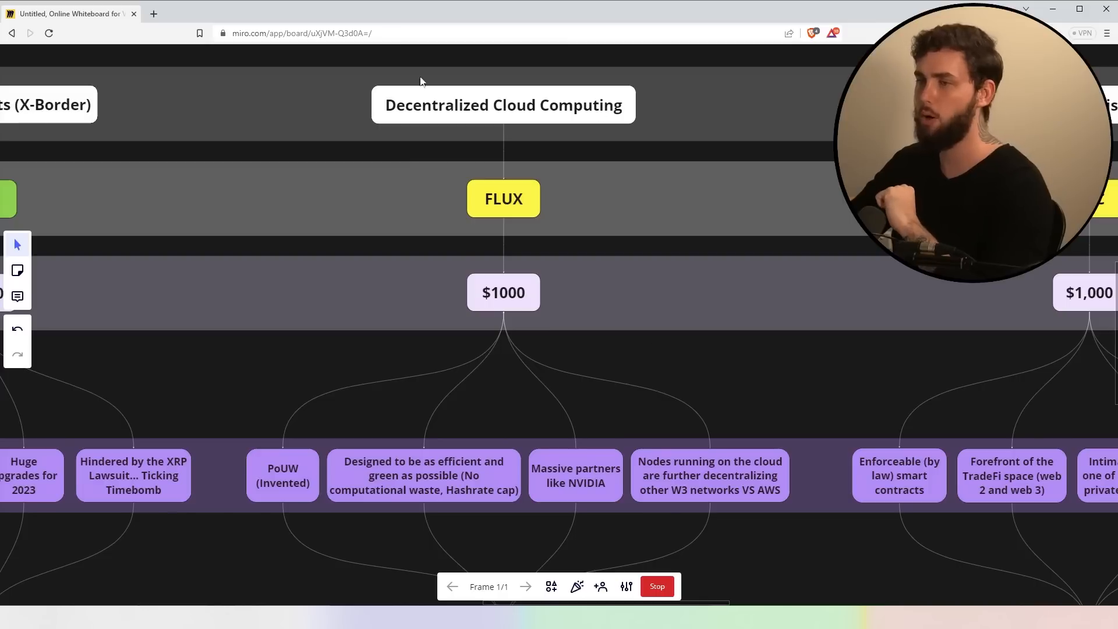
mouse_move(748, 218)
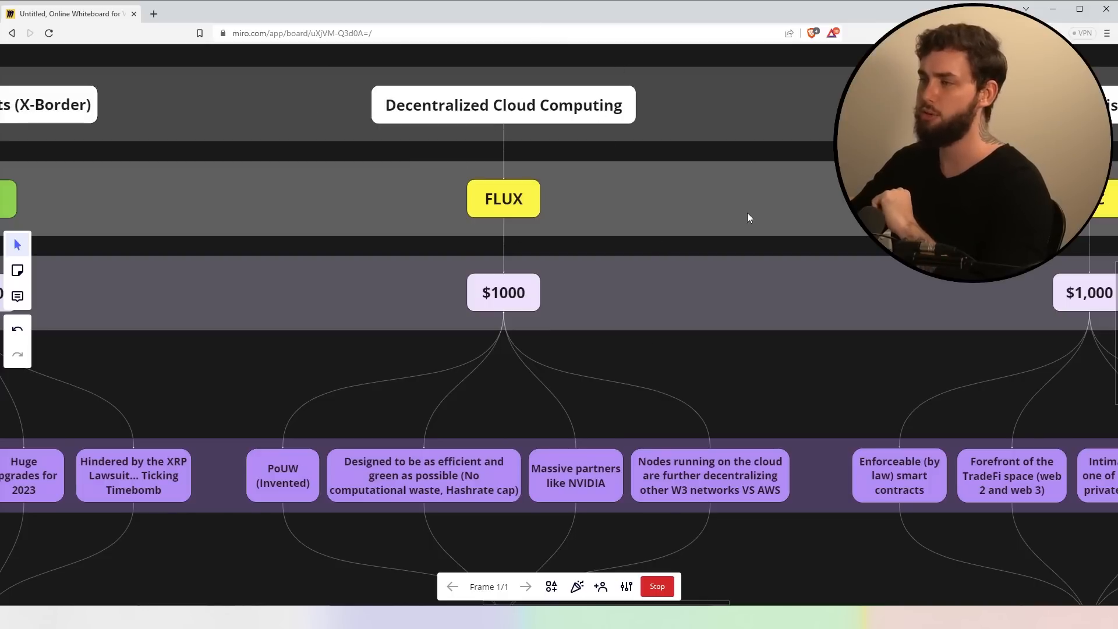
mouse_move(790, 281)
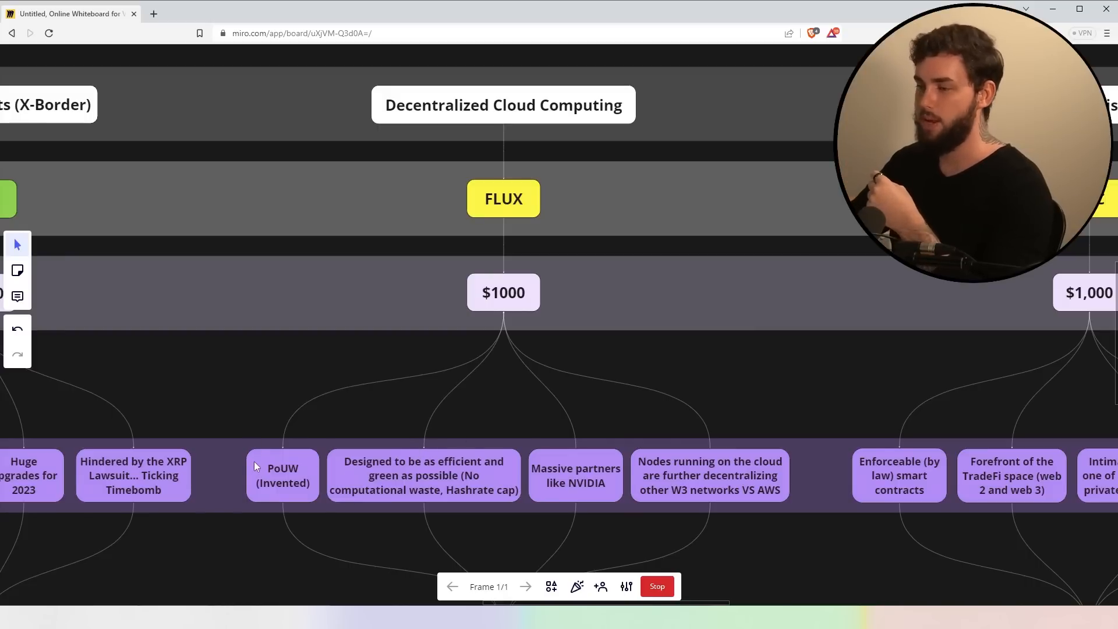
mouse_move(421, 499)
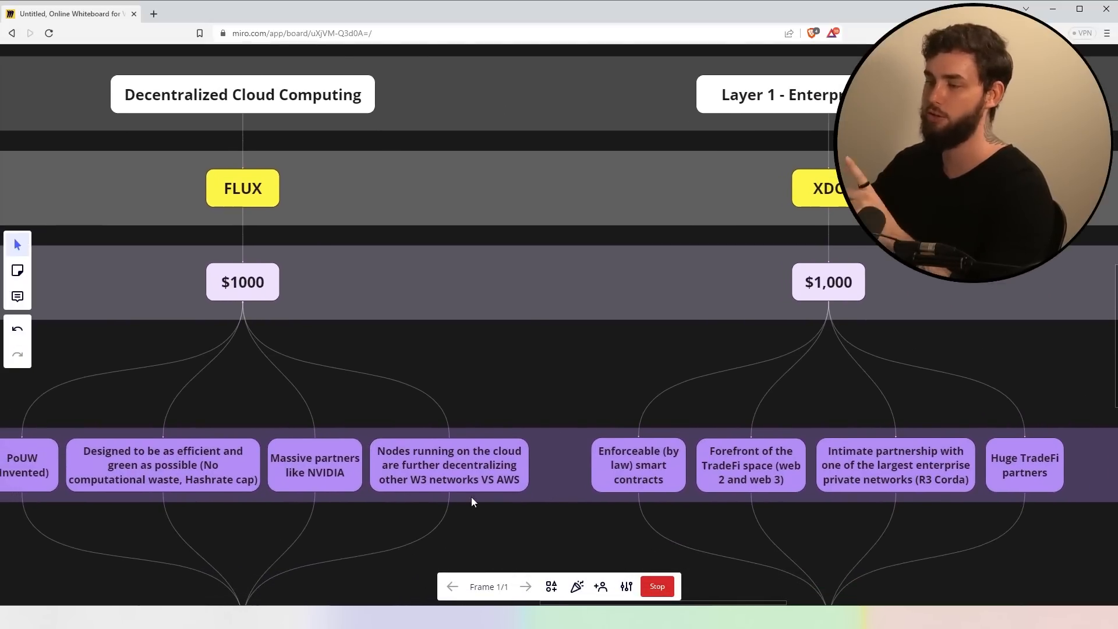
mouse_move(524, 507)
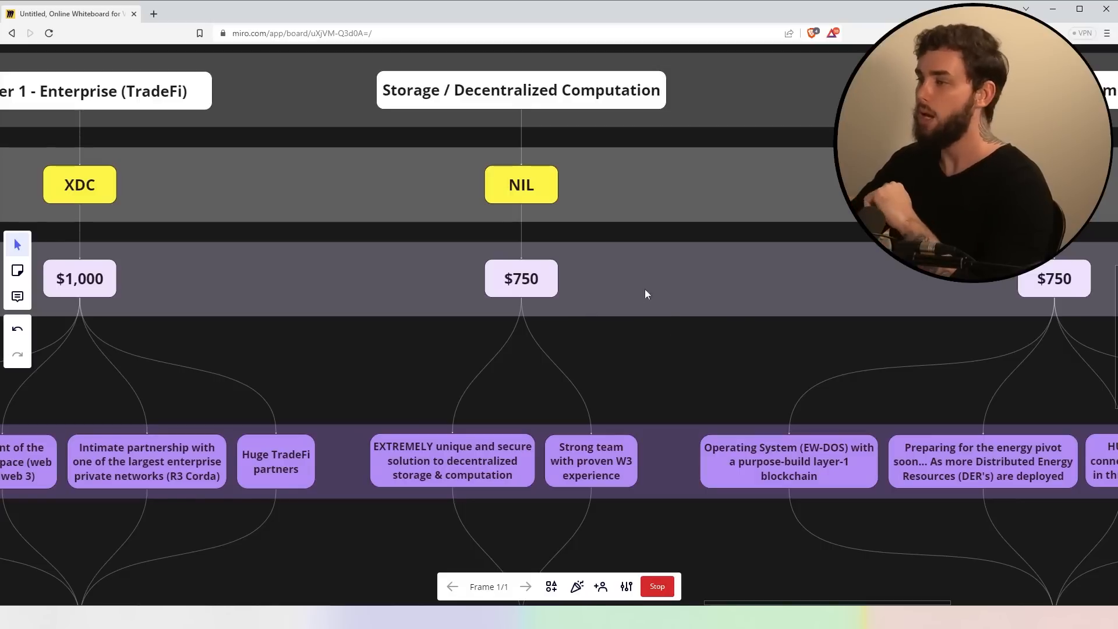
mouse_move(768, 411)
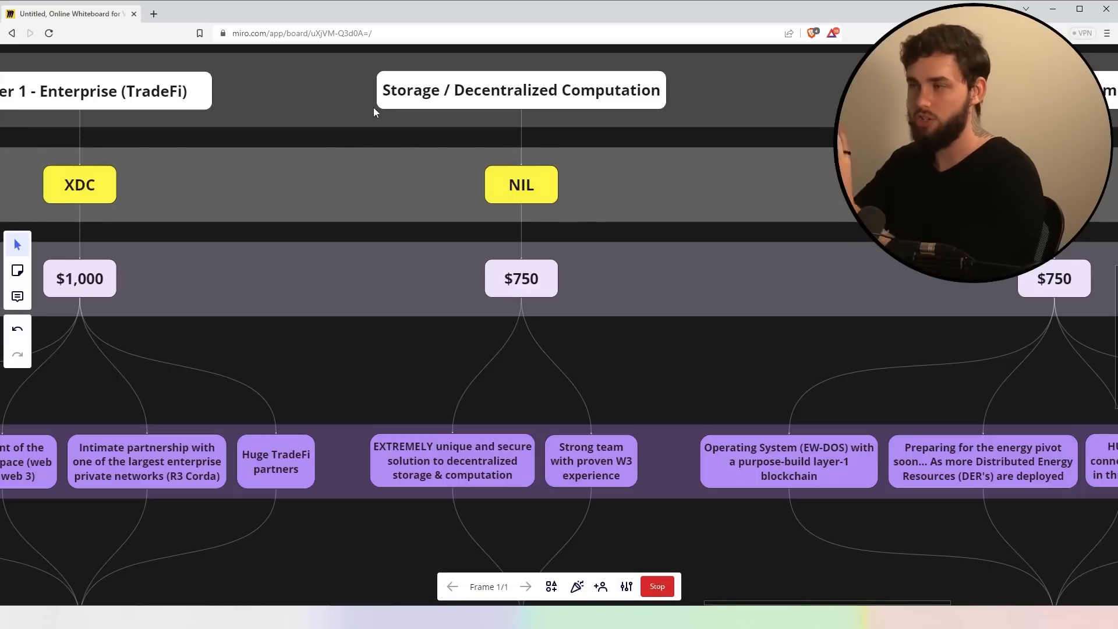
mouse_move(626, 223)
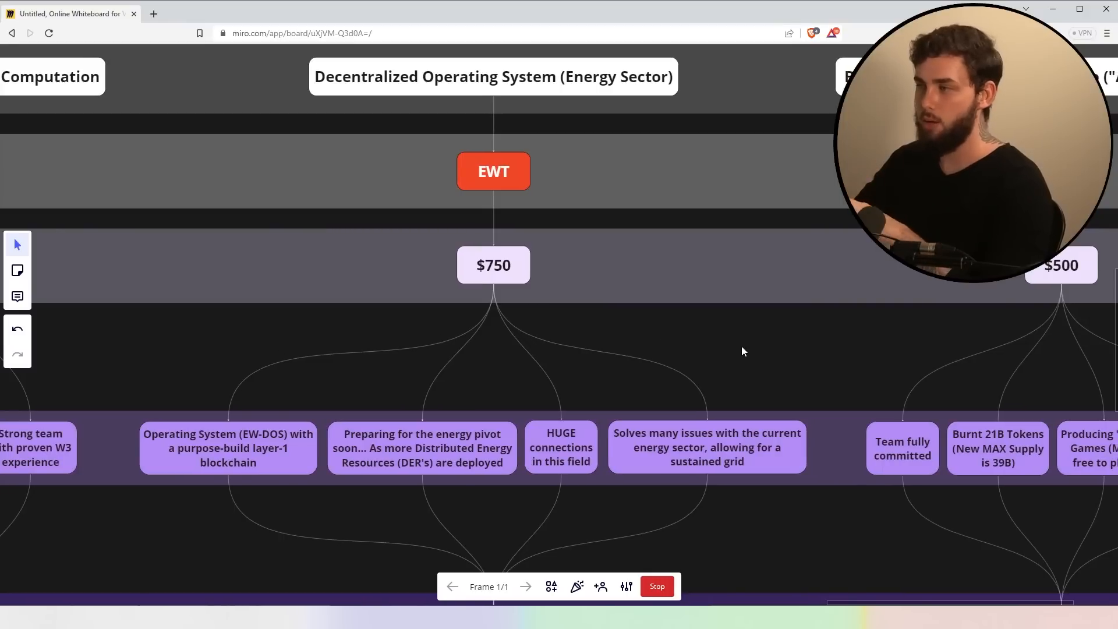
mouse_move(714, 325)
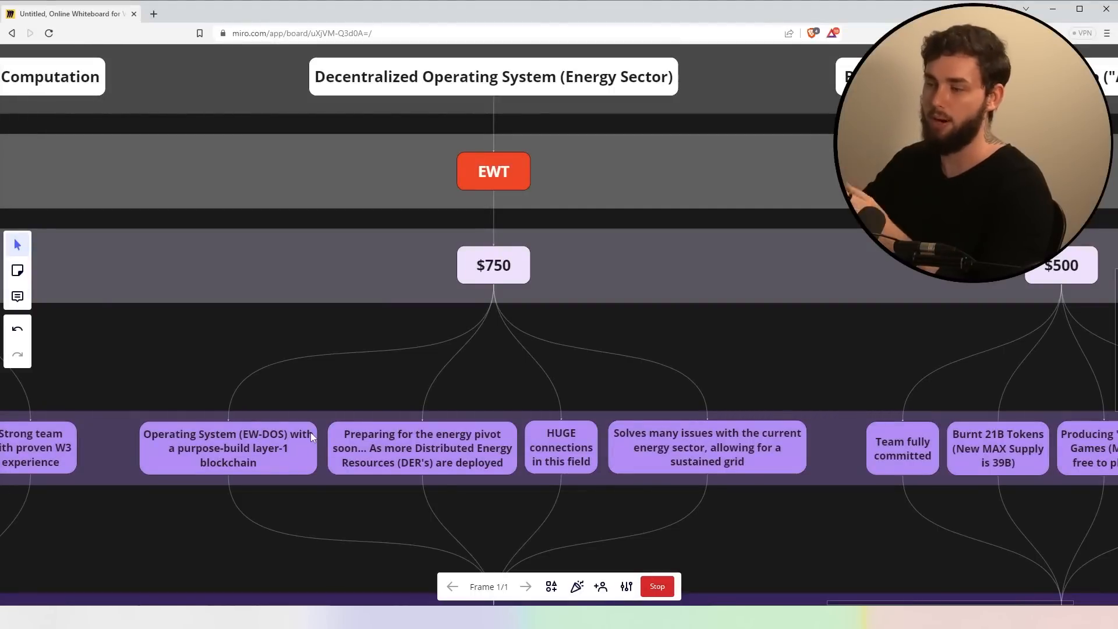
mouse_move(277, 428)
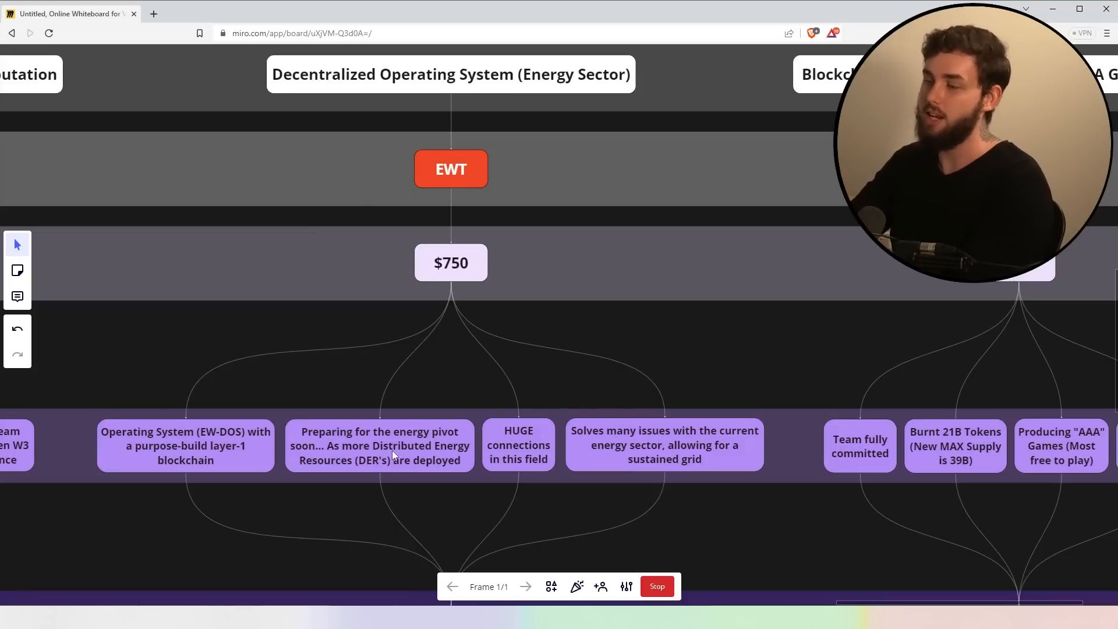
mouse_move(317, 457)
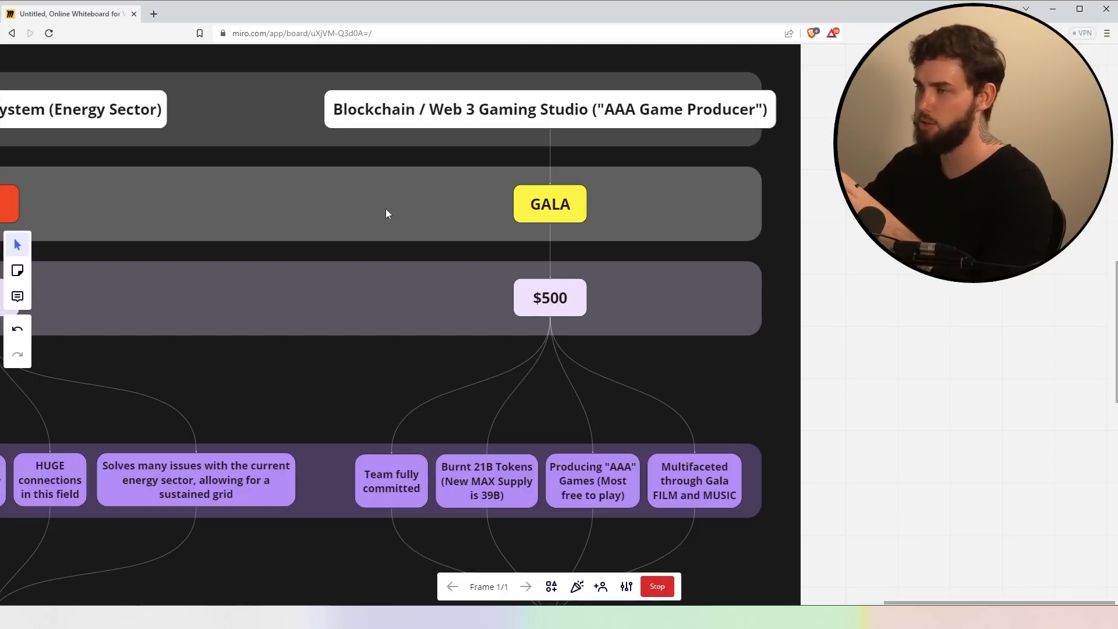
mouse_move(439, 149)
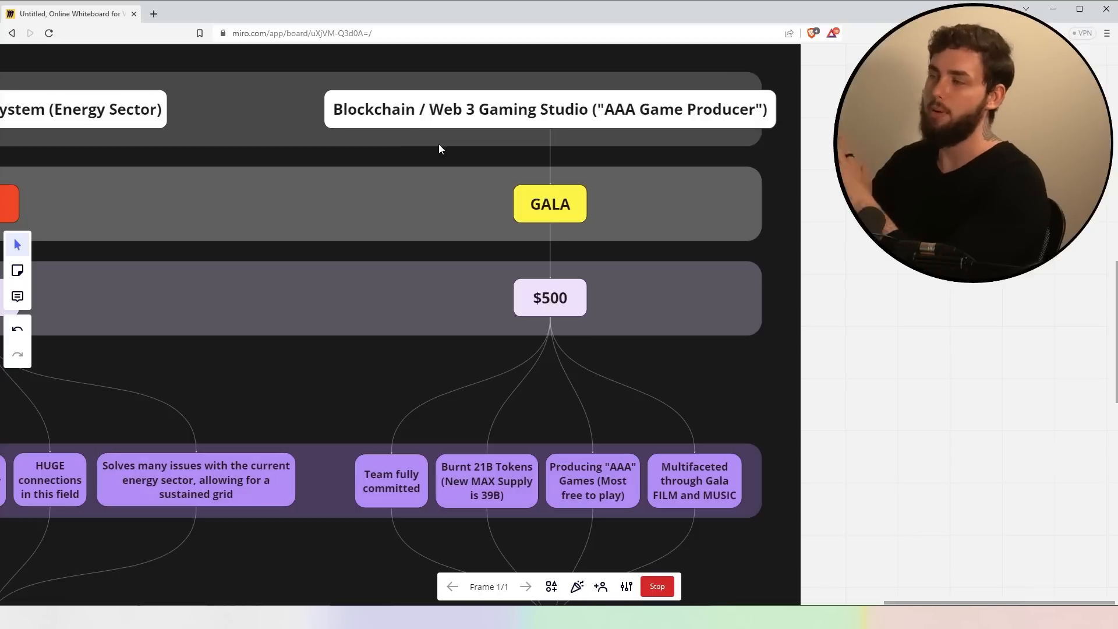
mouse_move(364, 481)
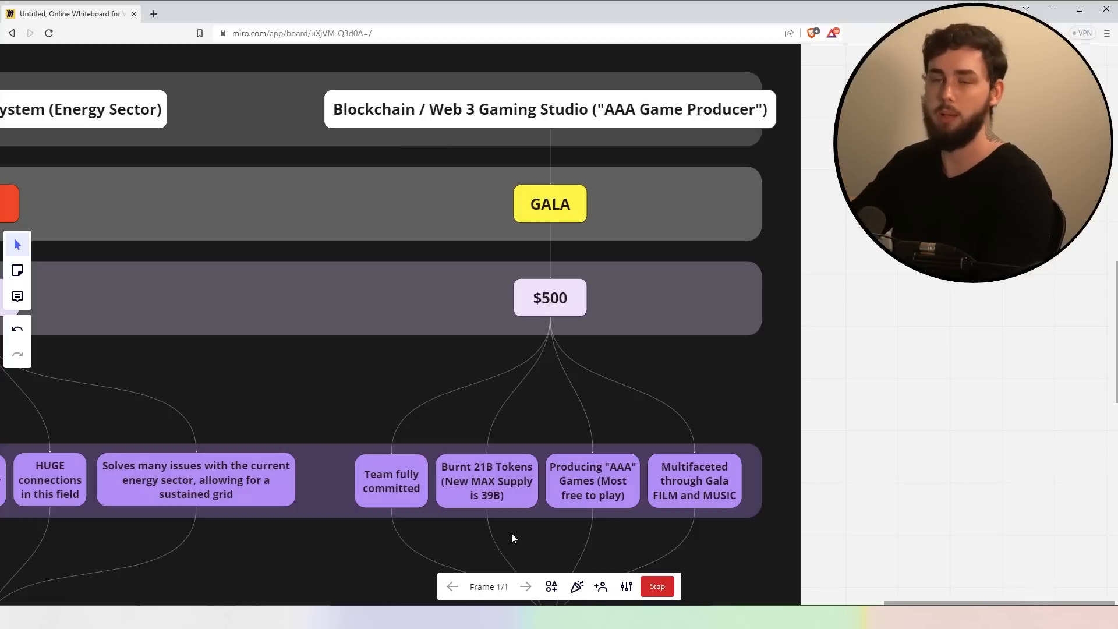
Change the GALA burnt-tokens note so the new max supply reads 29B
scroll(down, 3)
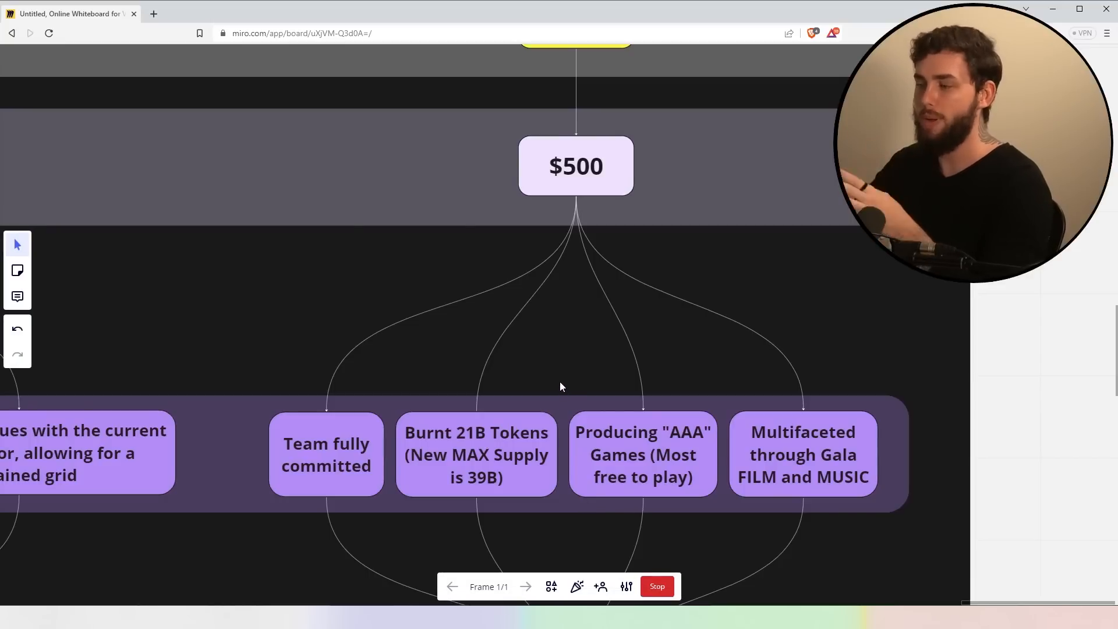
mouse_move(480, 480)
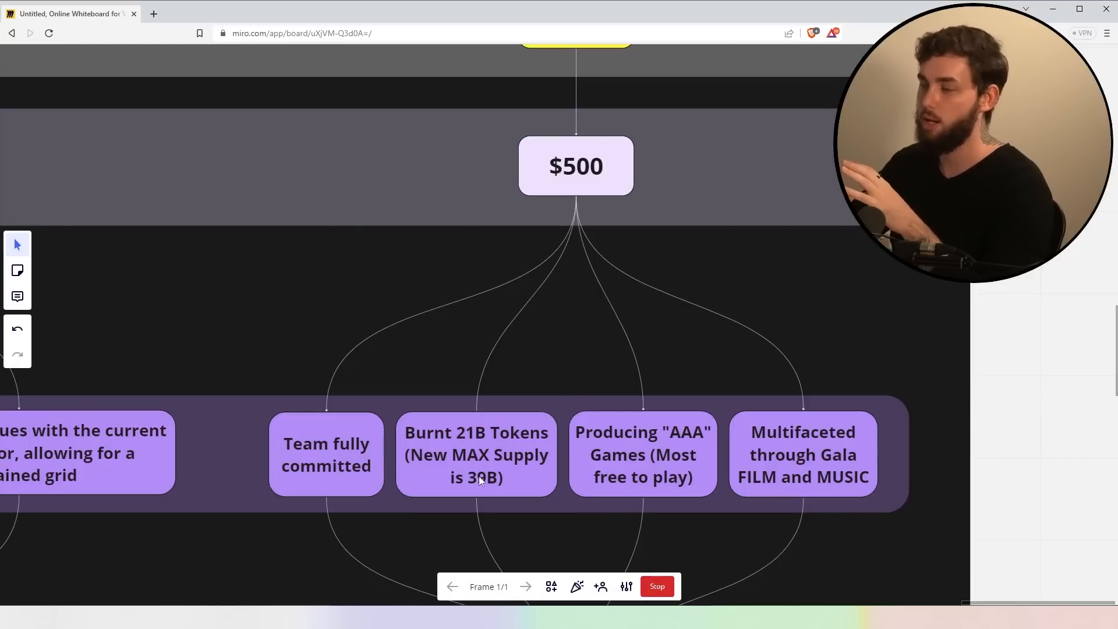
click(475, 455)
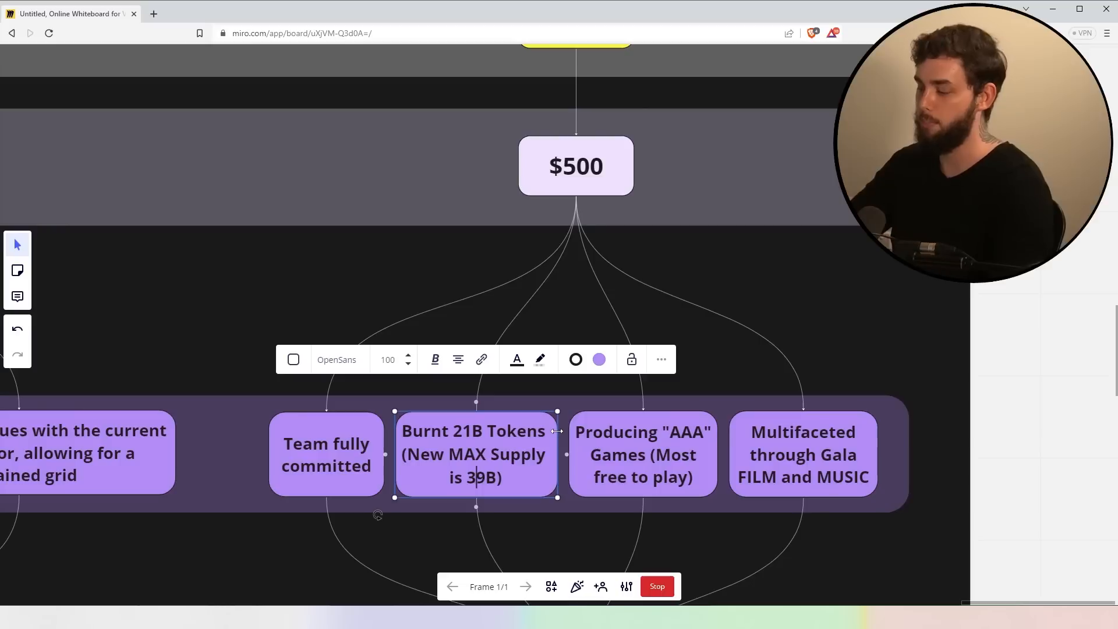
text(29B)
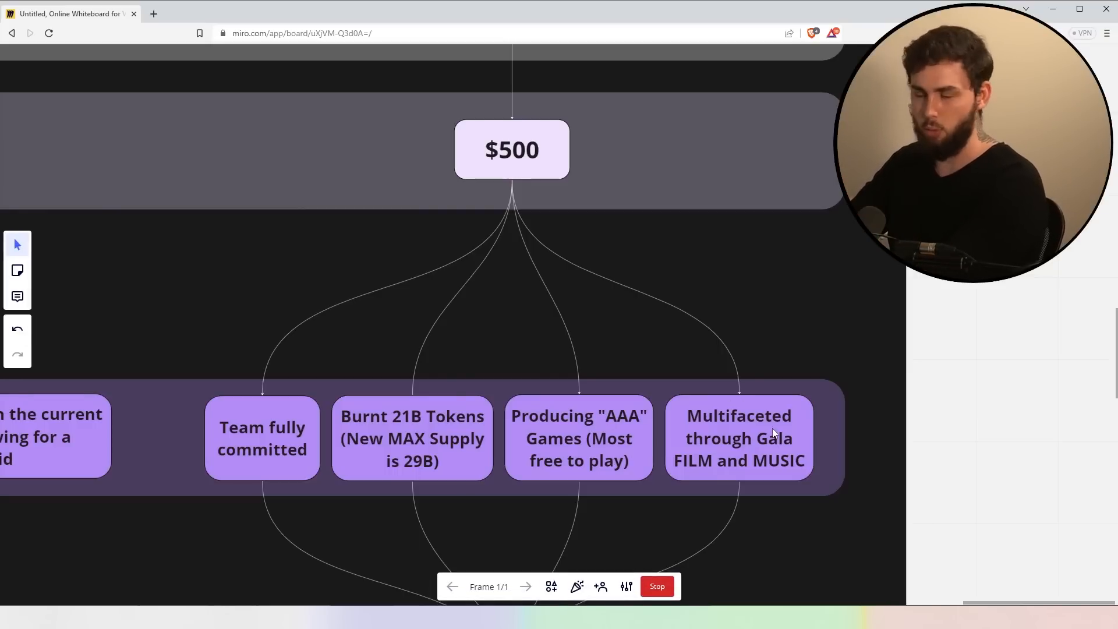
mouse_move(898, 432)
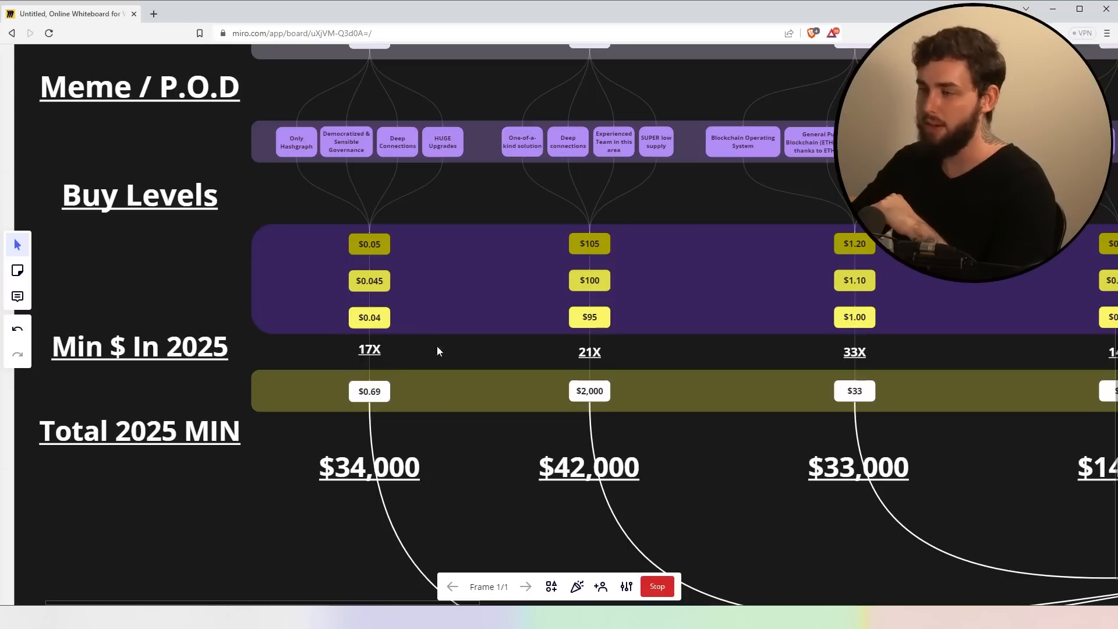
mouse_move(462, 361)
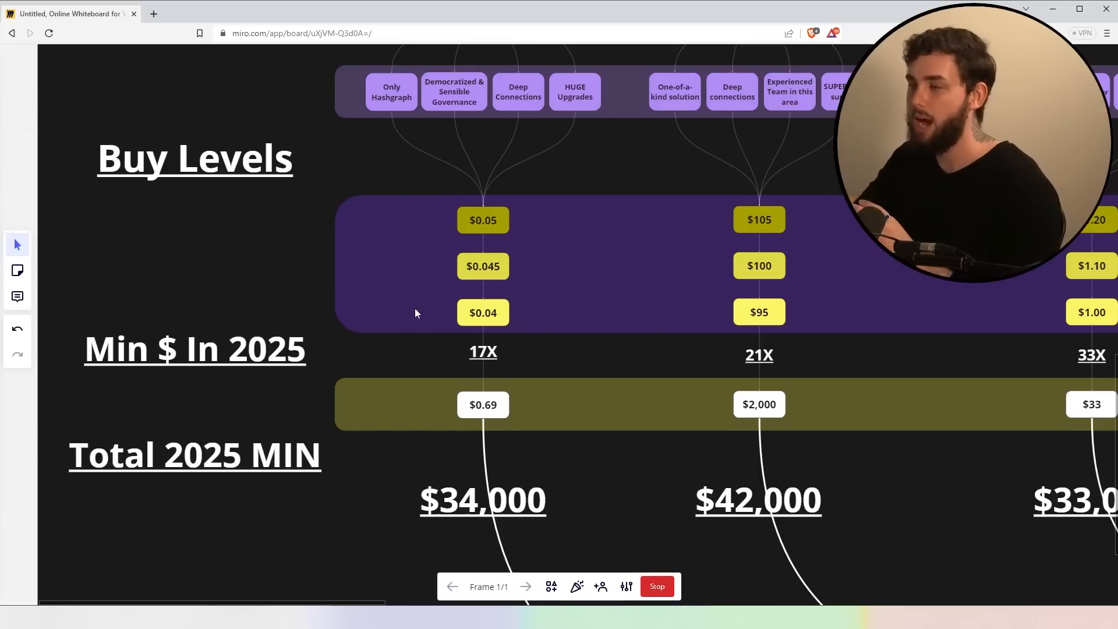
mouse_move(568, 345)
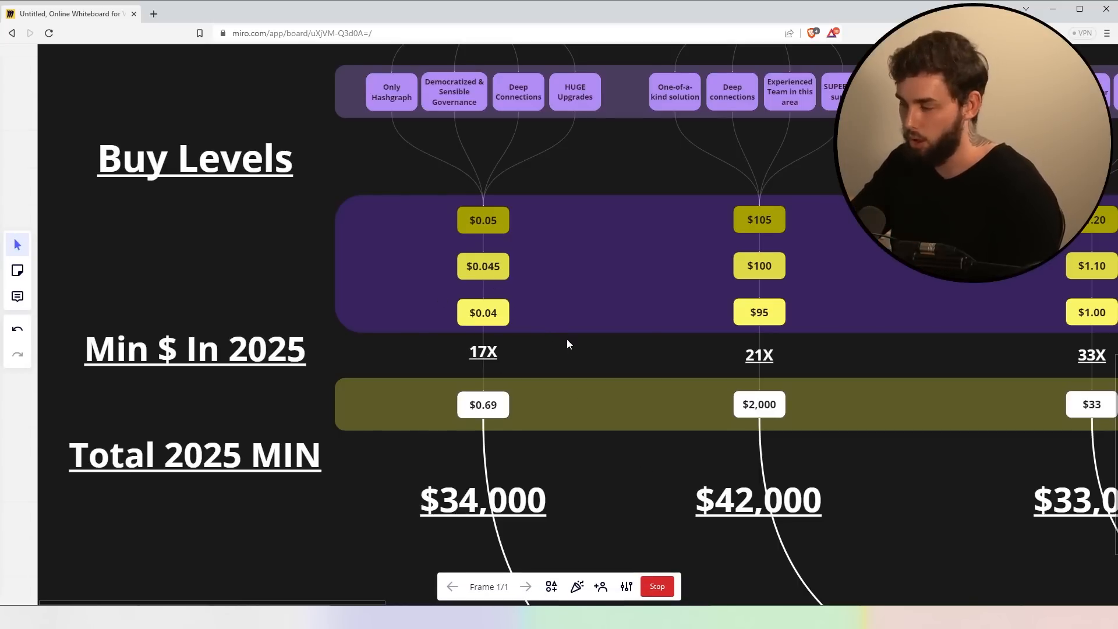
mouse_move(542, 372)
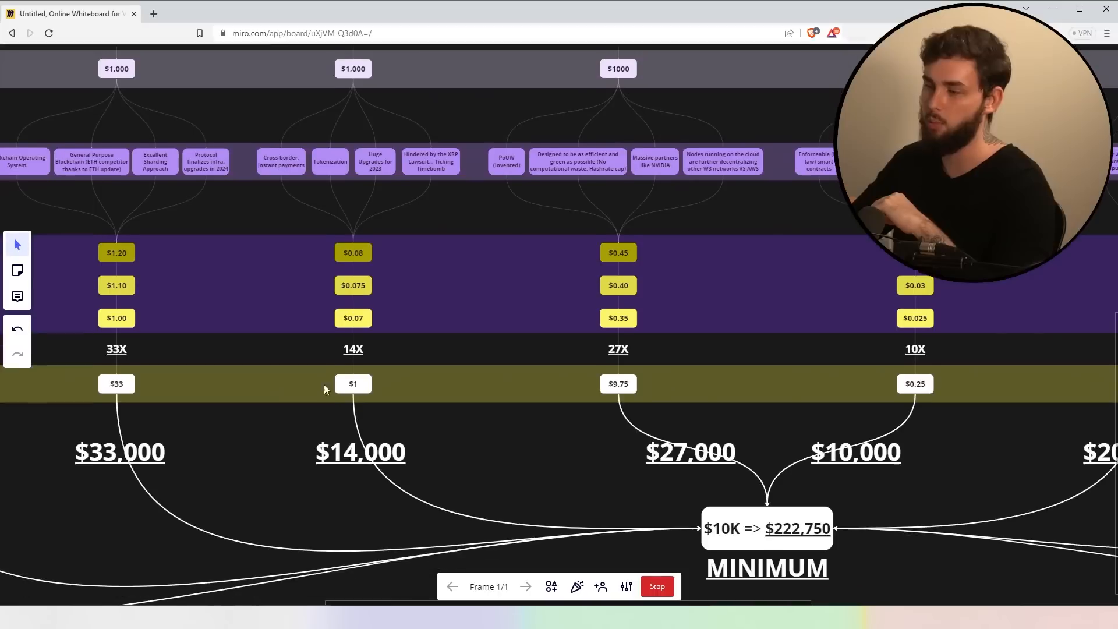
scroll(down, 3)
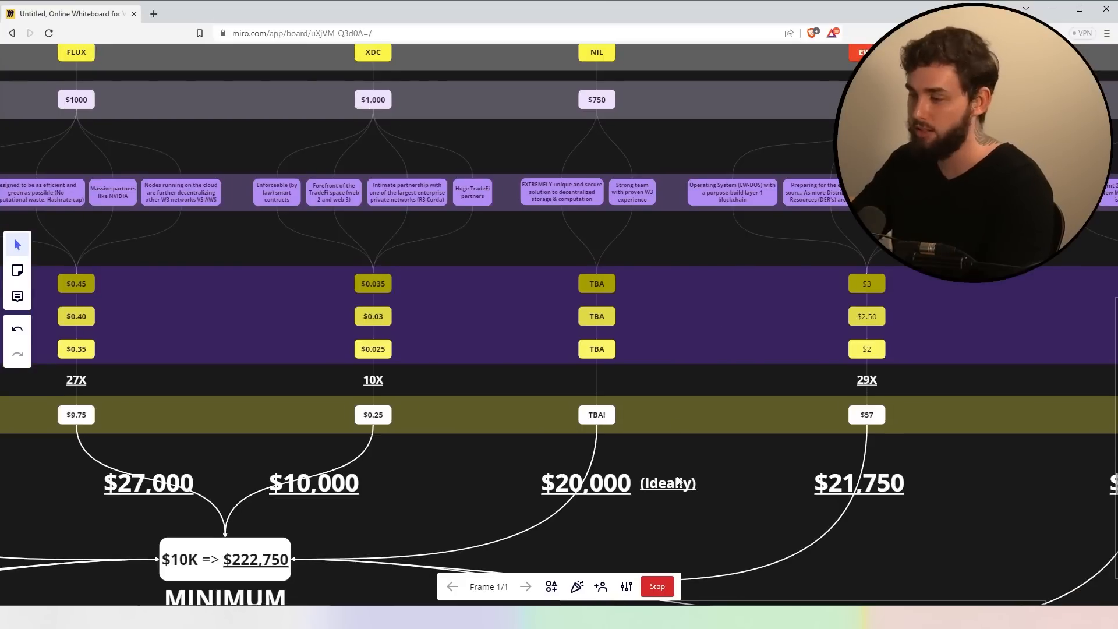
mouse_move(640, 475)
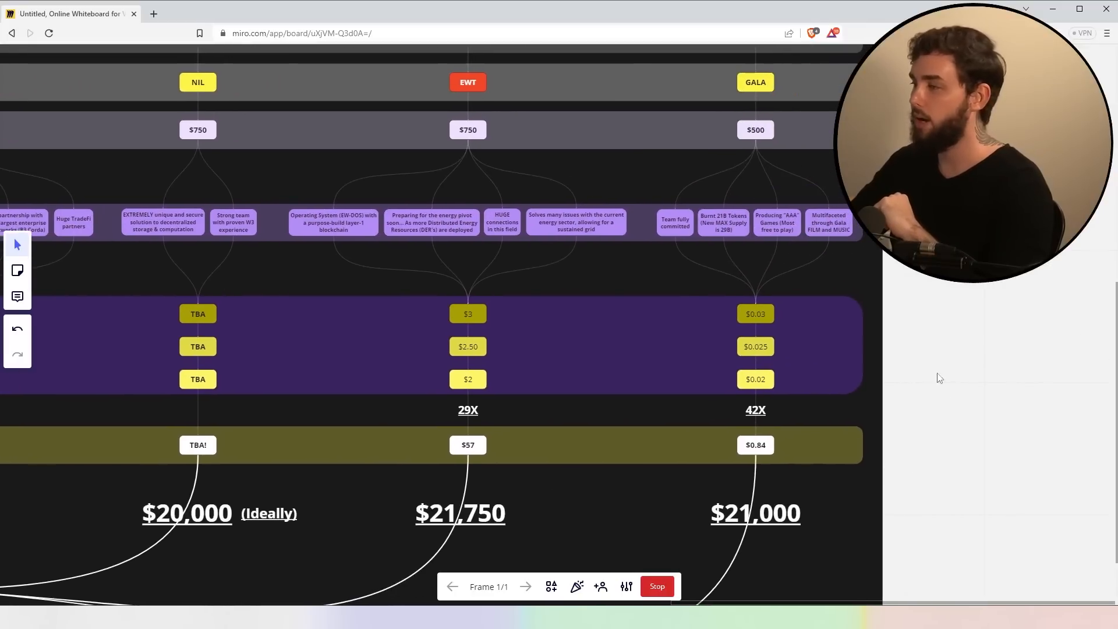
mouse_move(858, 468)
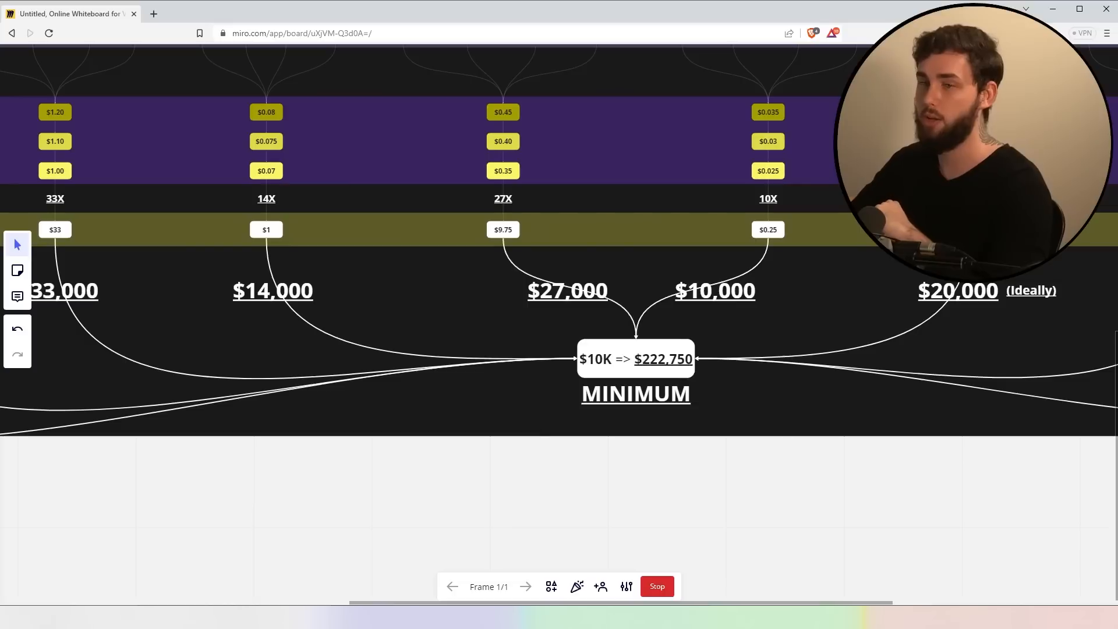
mouse_move(548, 306)
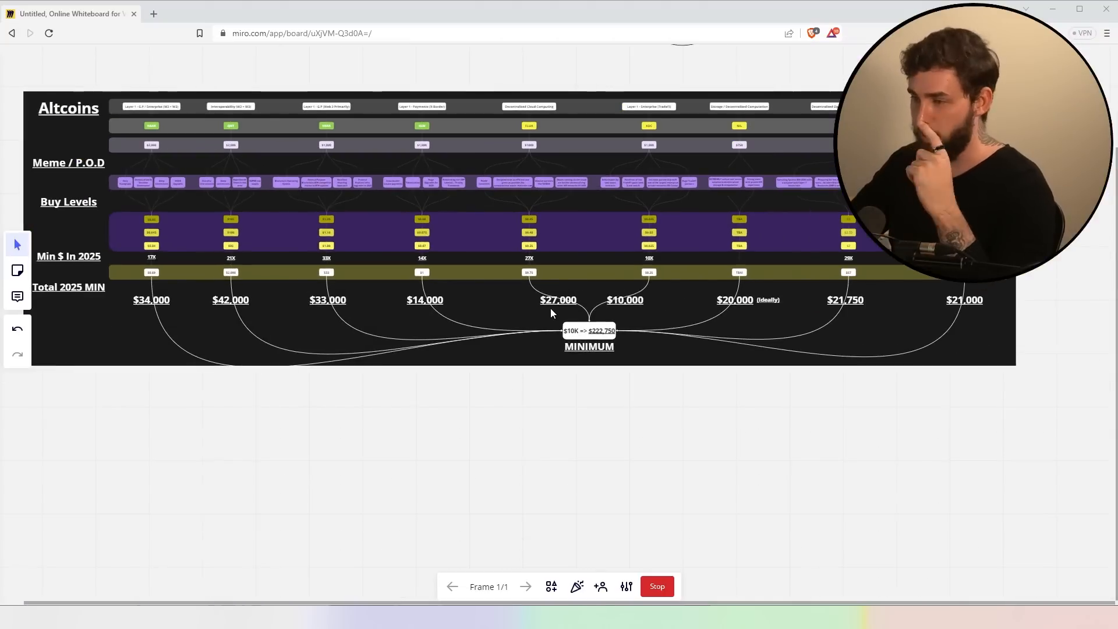
scroll(down, 3)
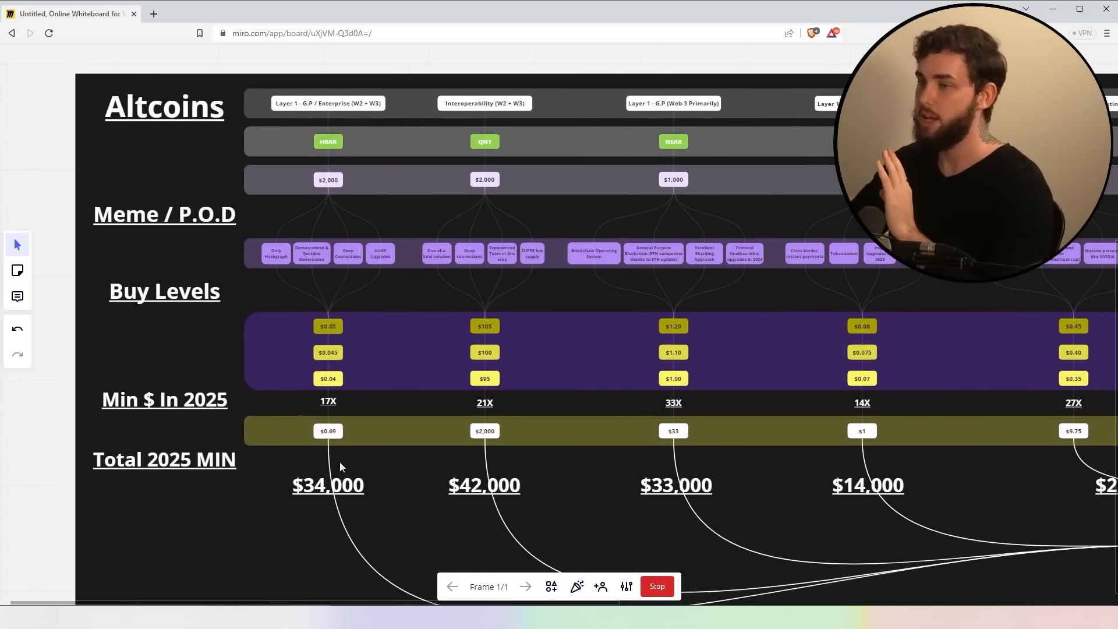
mouse_move(367, 371)
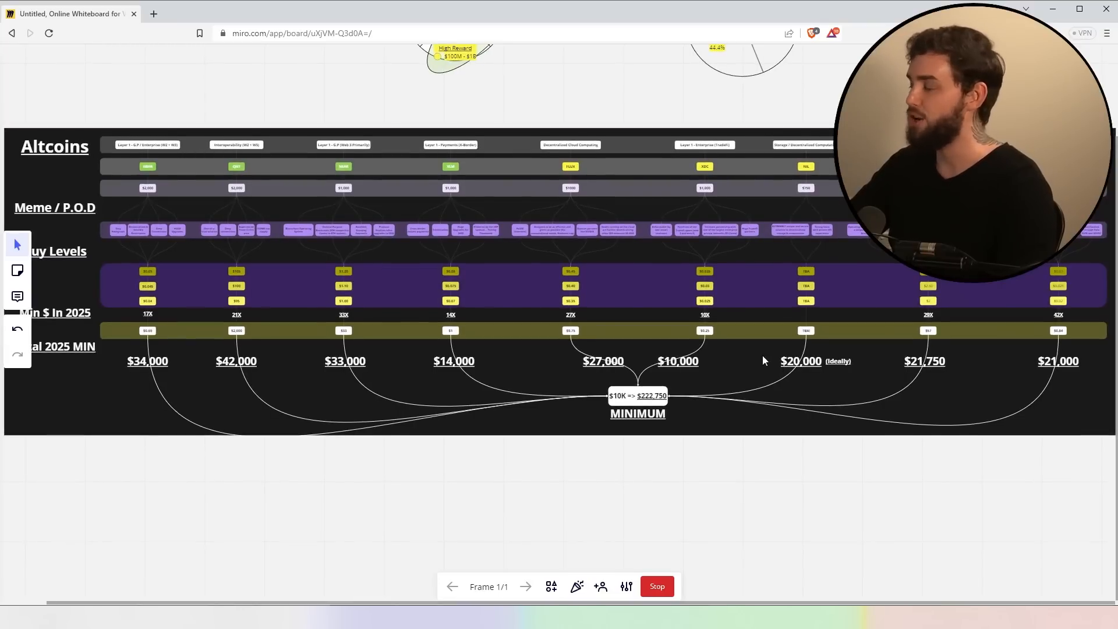
scroll(down, 3)
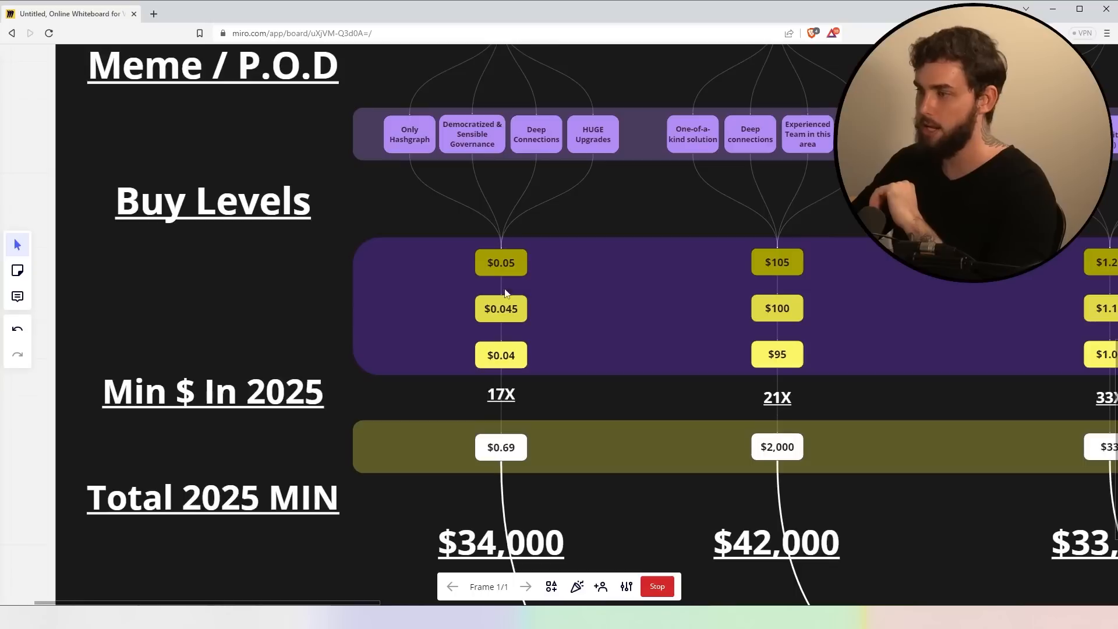
scroll(right, 3)
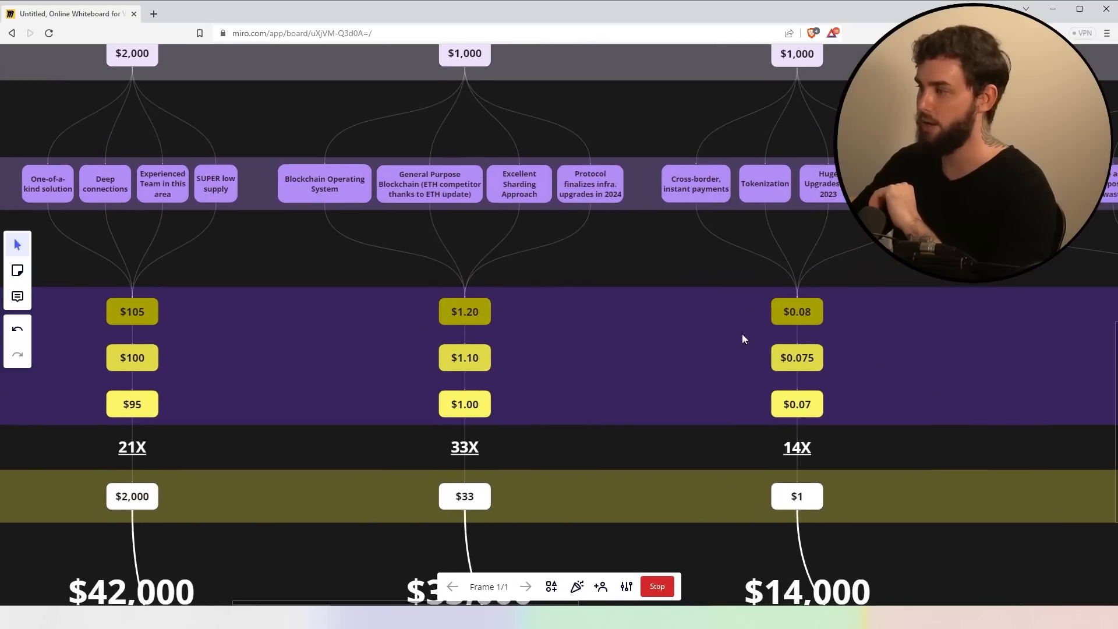
scroll(down, 3)
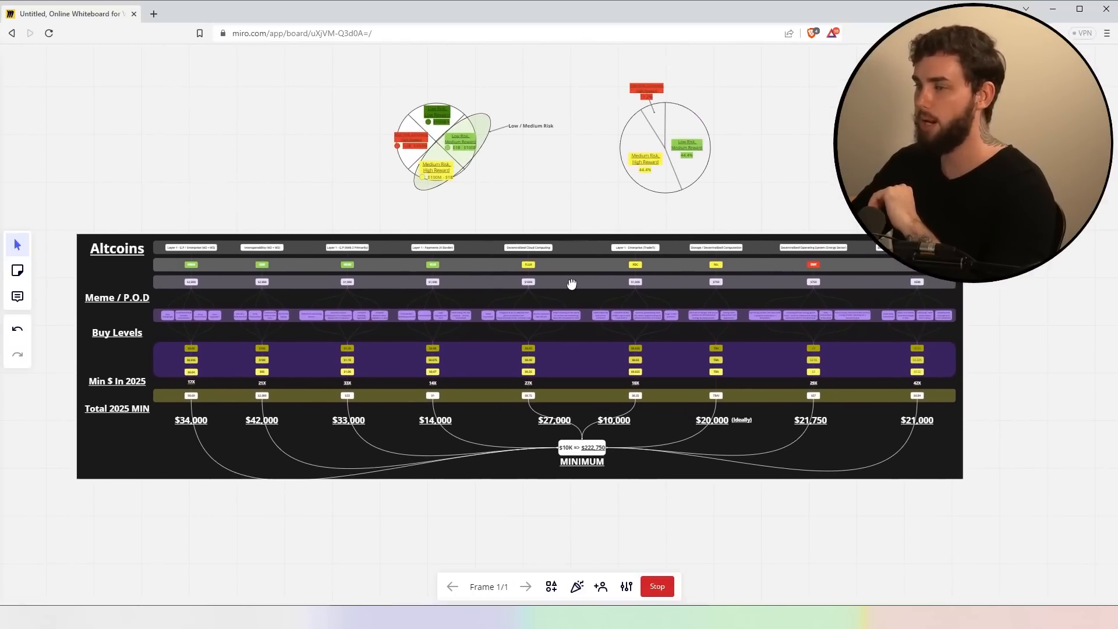